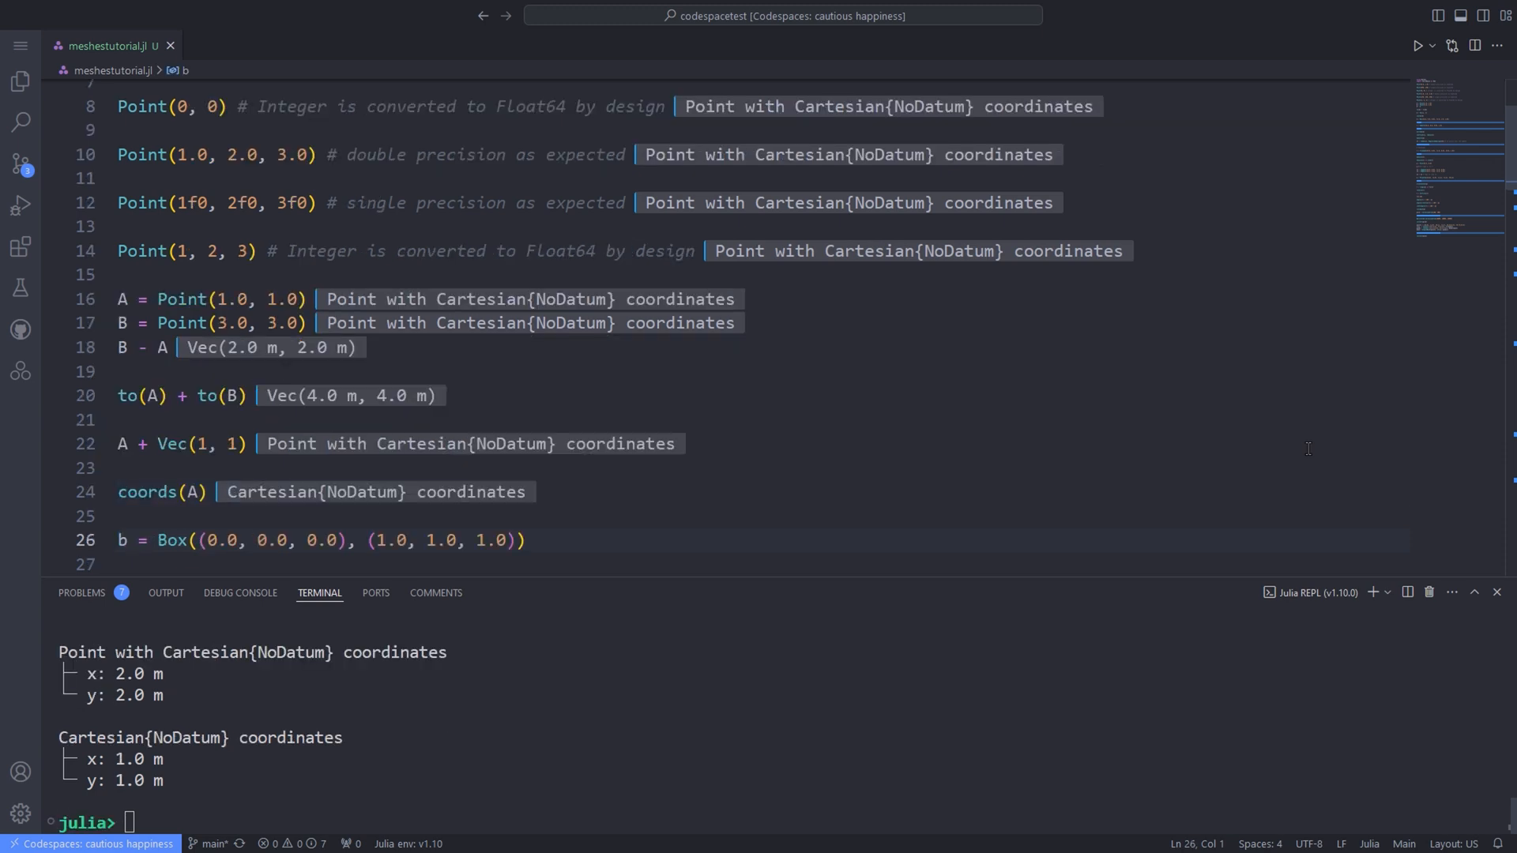
Scroll the tutorial down to the Box and viz(b) lines.
scroll(down, 3)
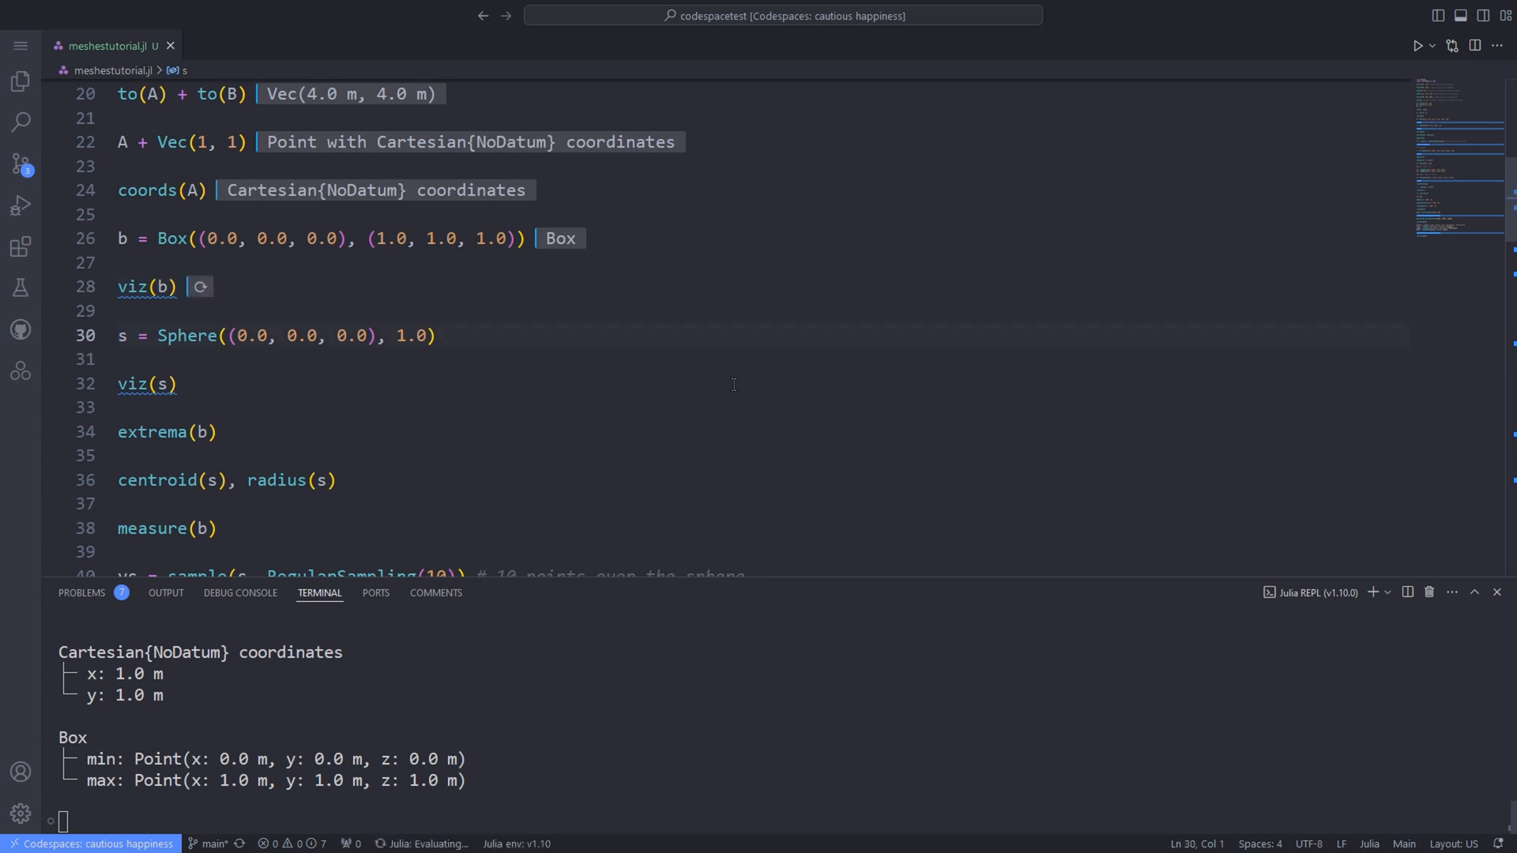
mouse_move(337, 388)
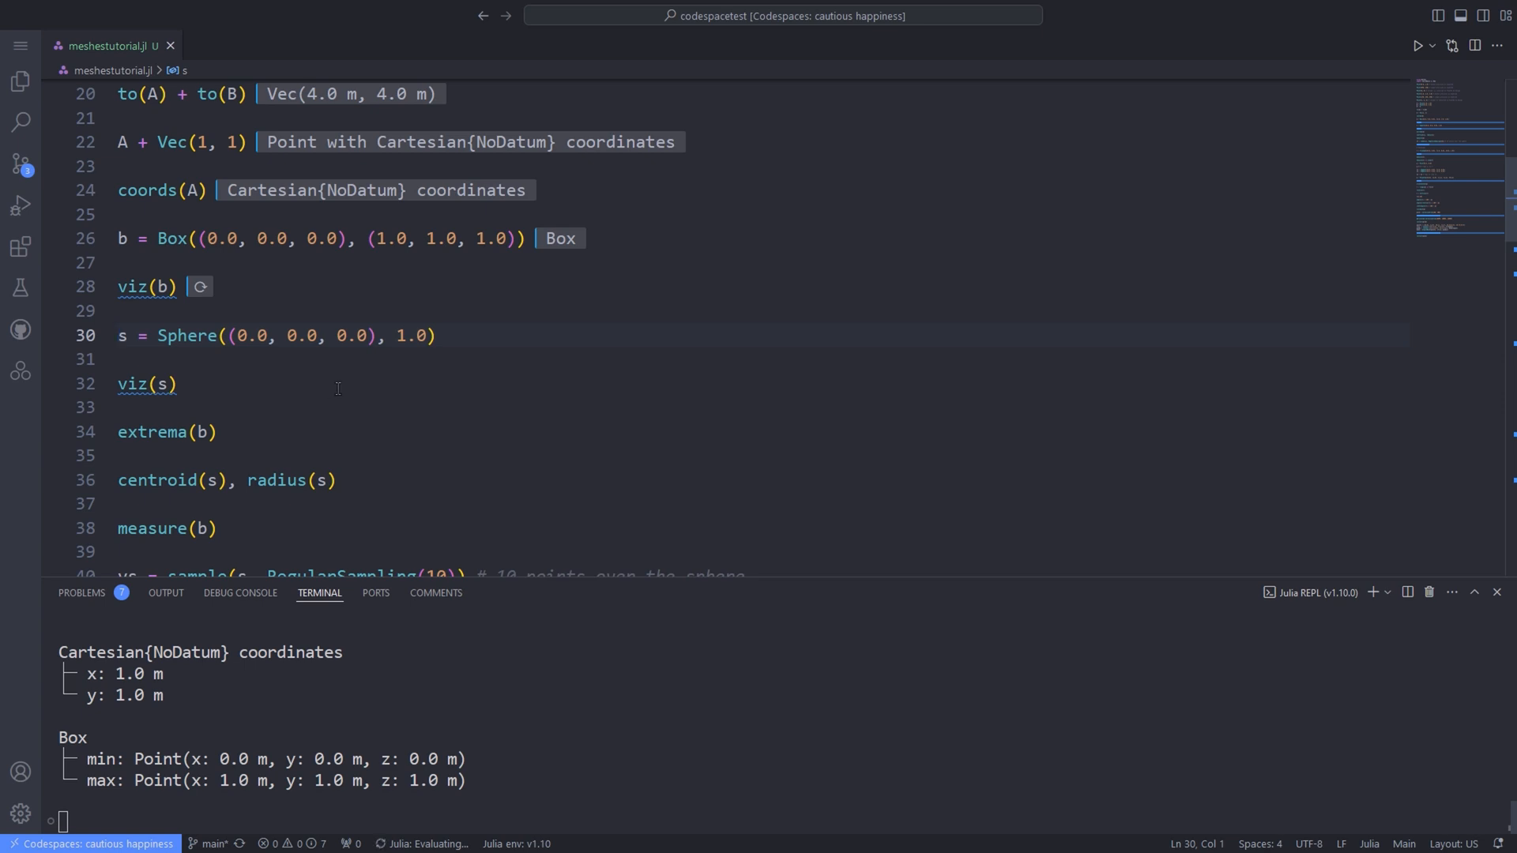
mouse_move(333, 387)
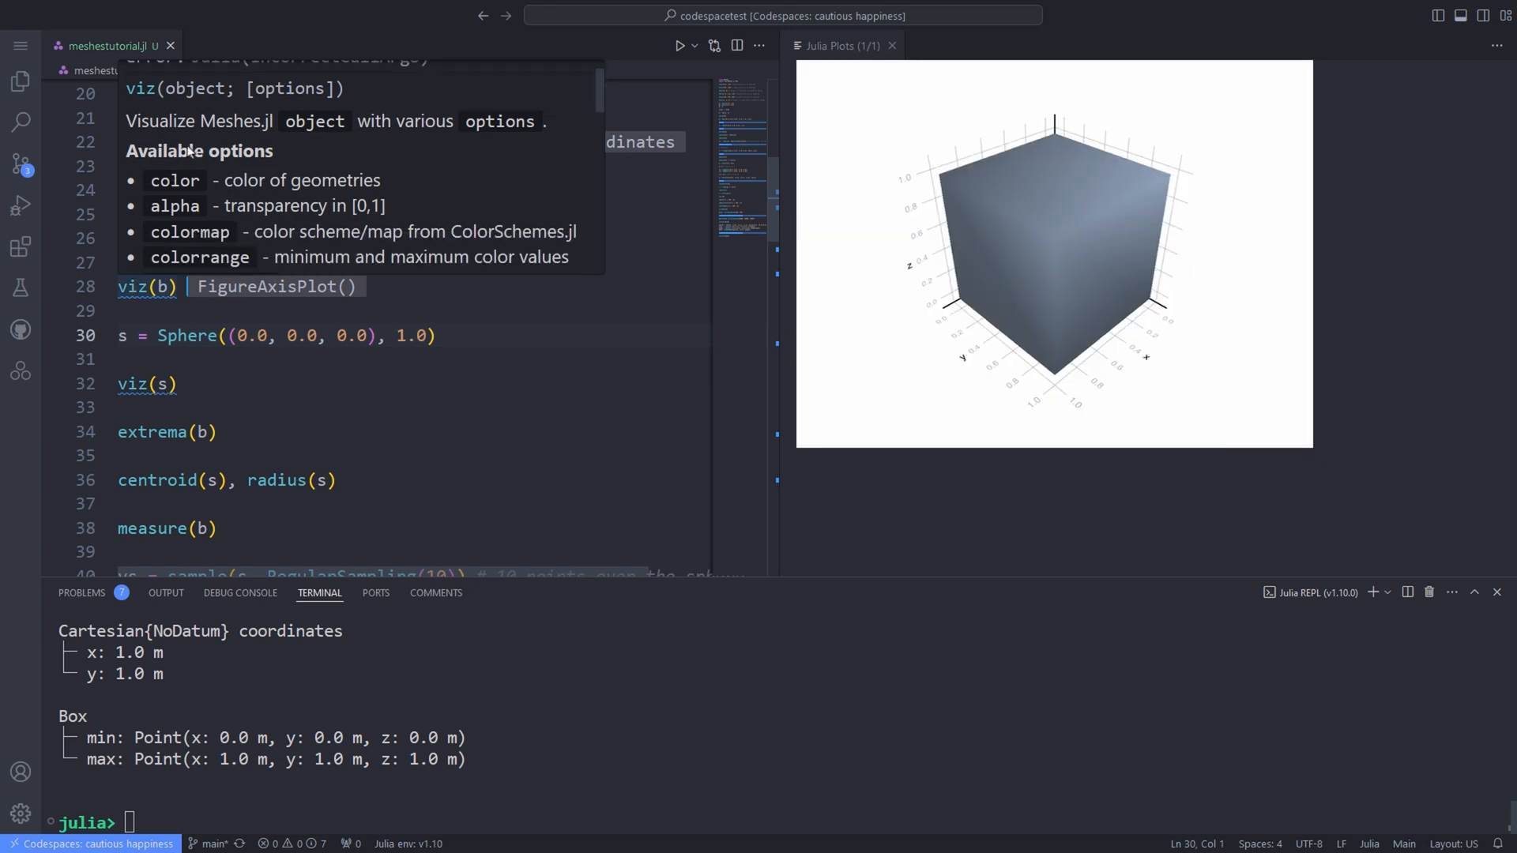
mouse_move(277, 210)
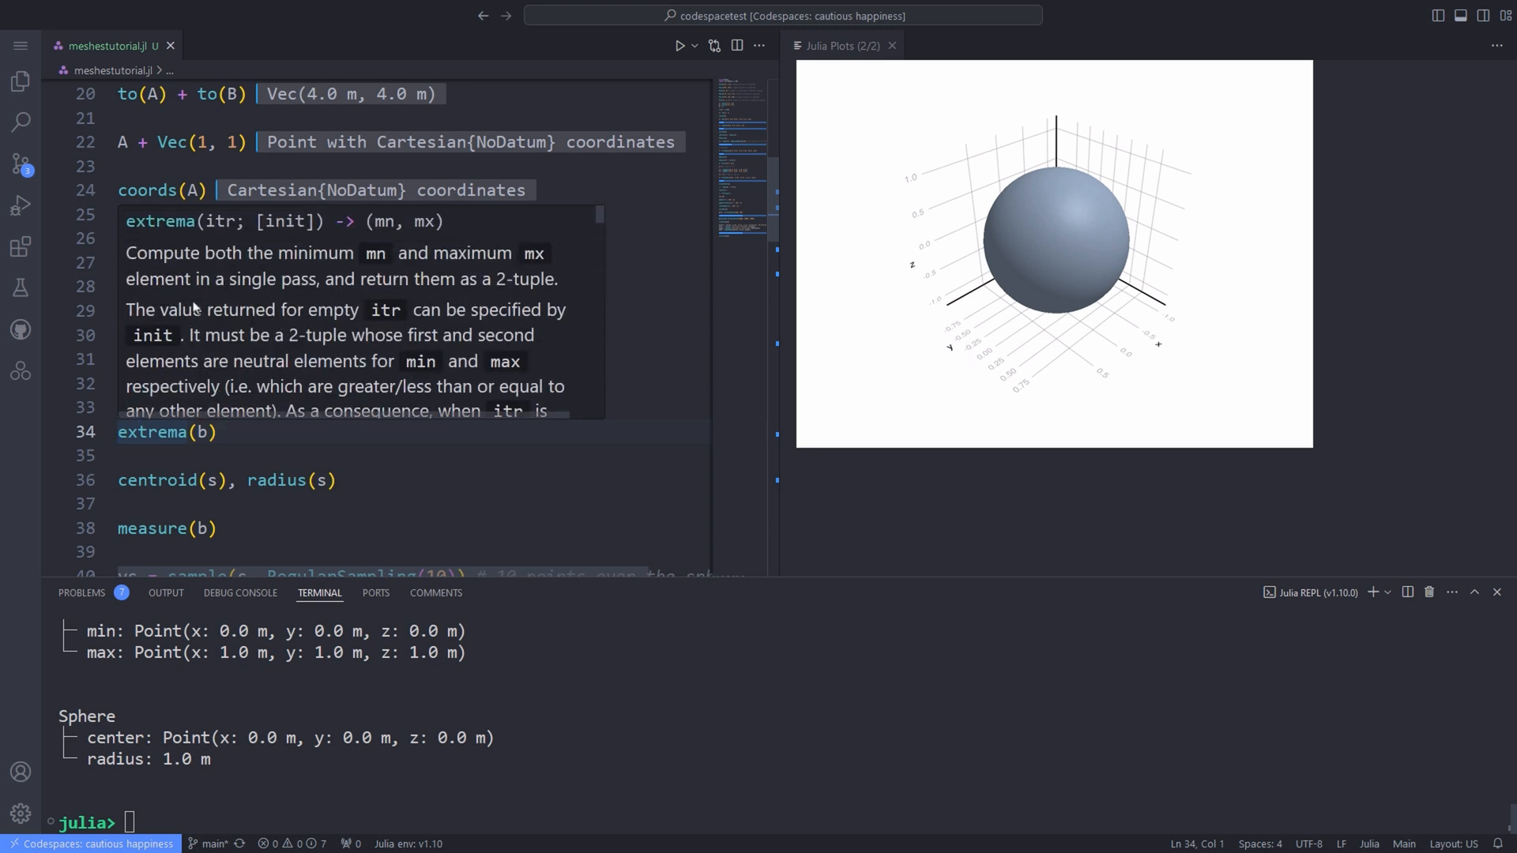
mouse_move(130, 298)
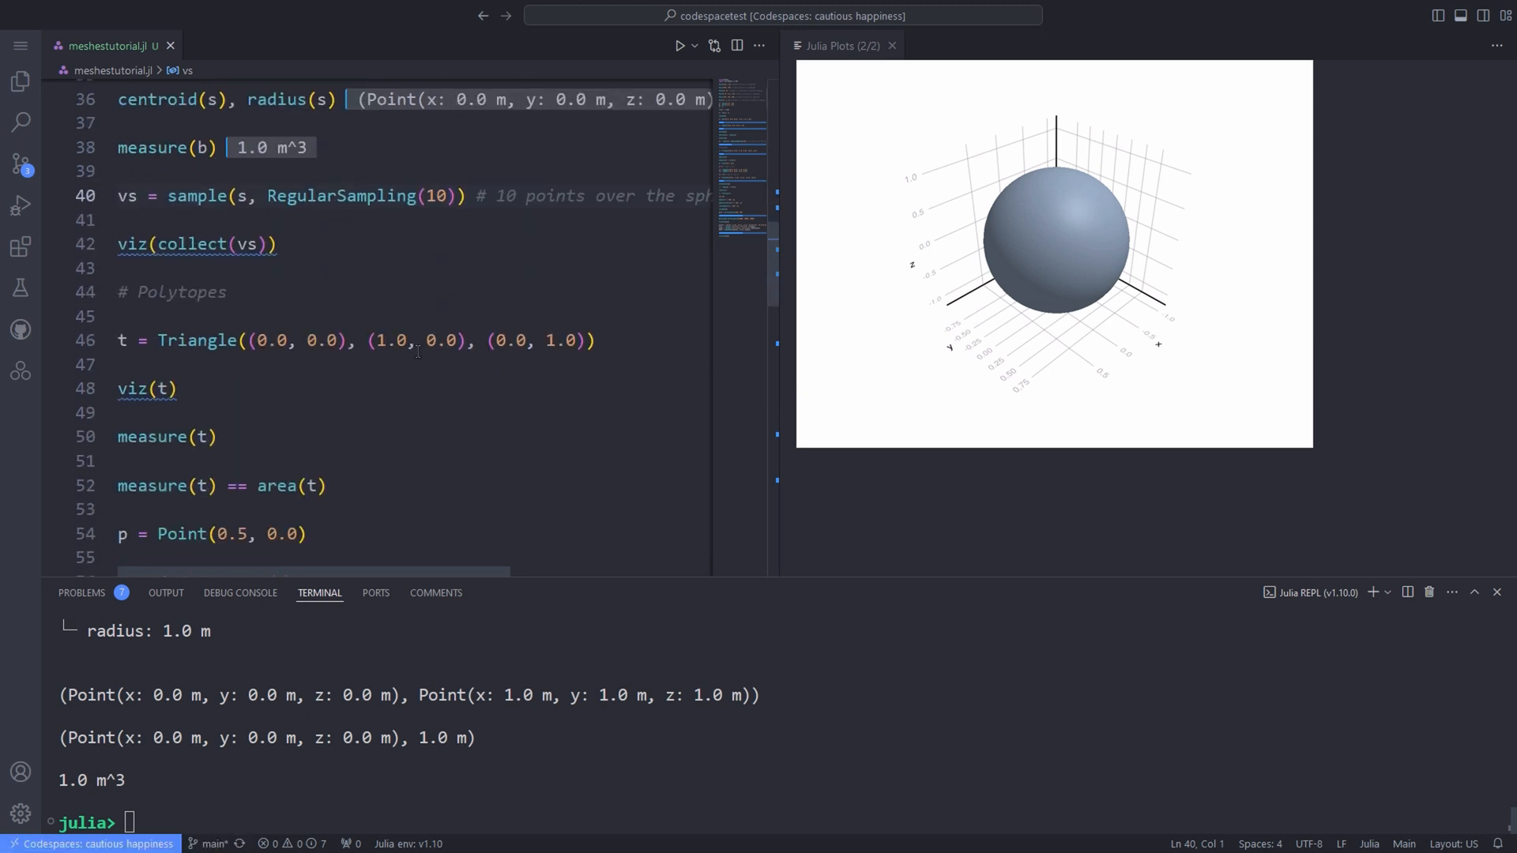
Widen the code editor beside the Julia Plots pane and scroll to the sphere sampling lines.
scroll(down, 3)
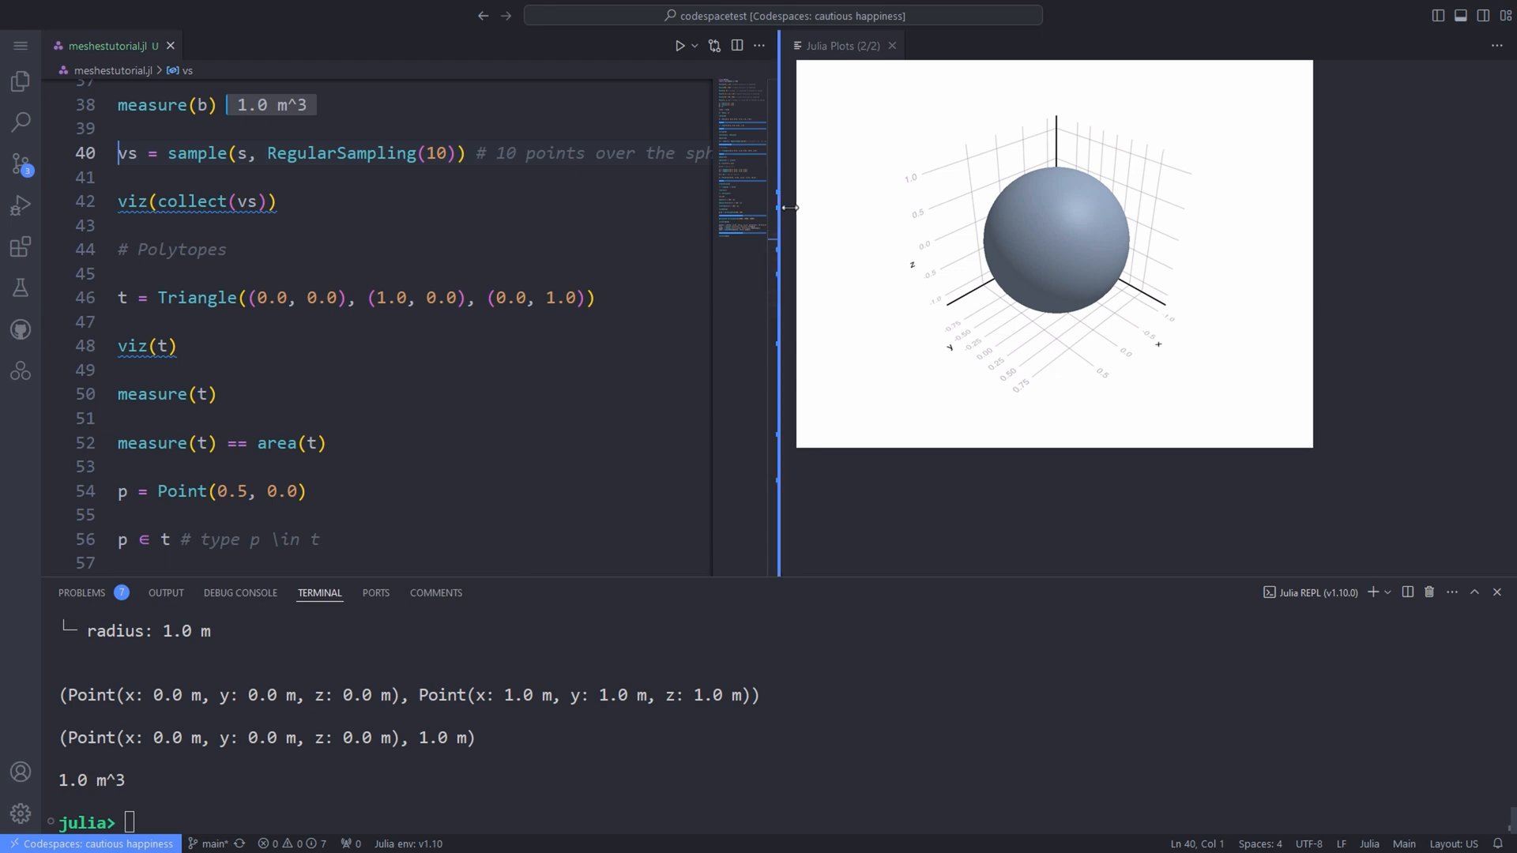
drag(790, 207, 841, 226)
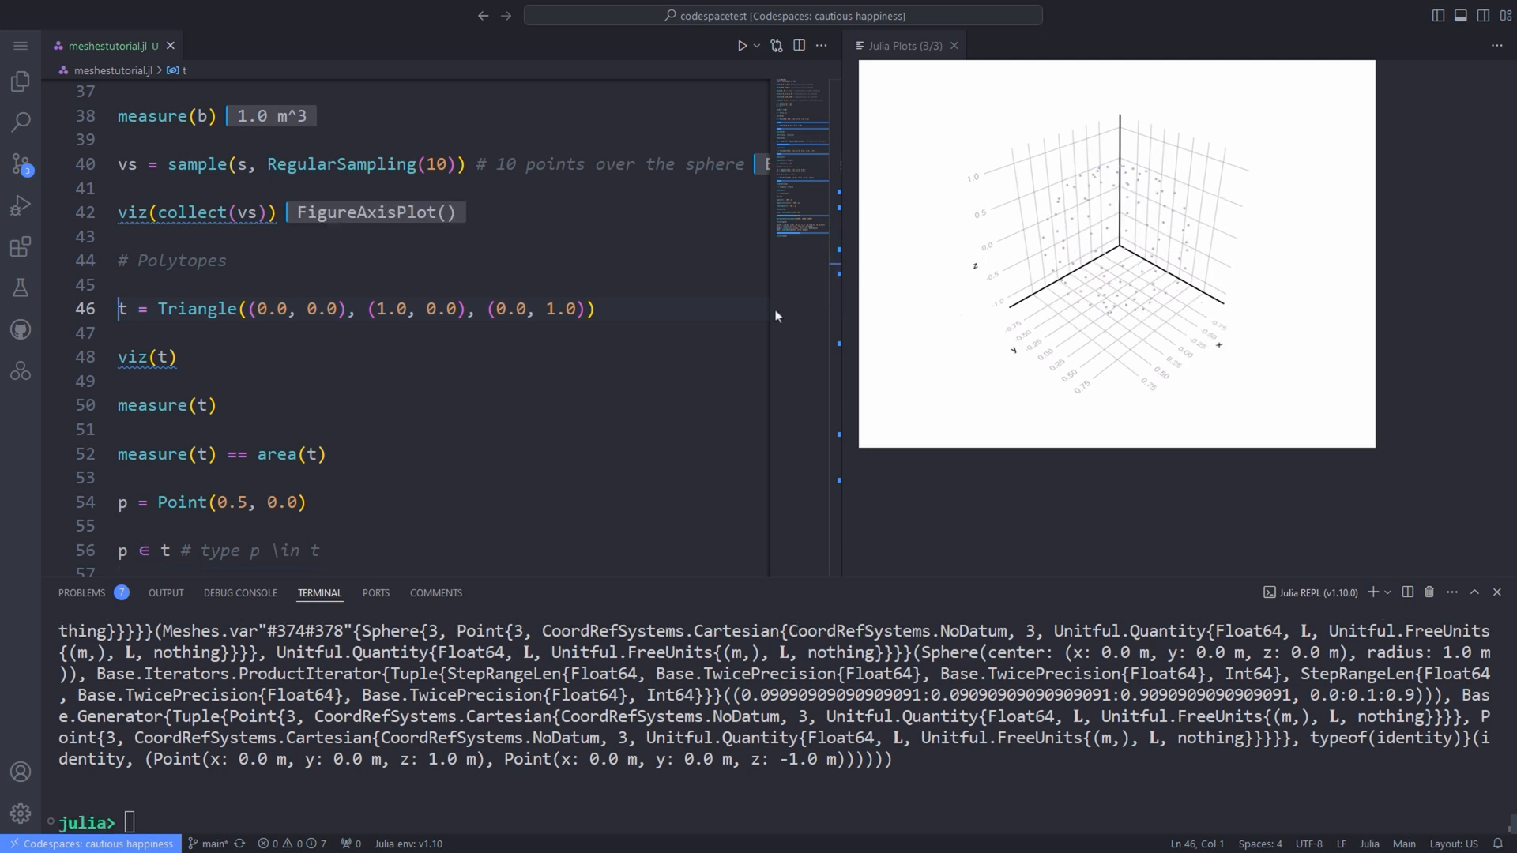
scroll(down, 3)
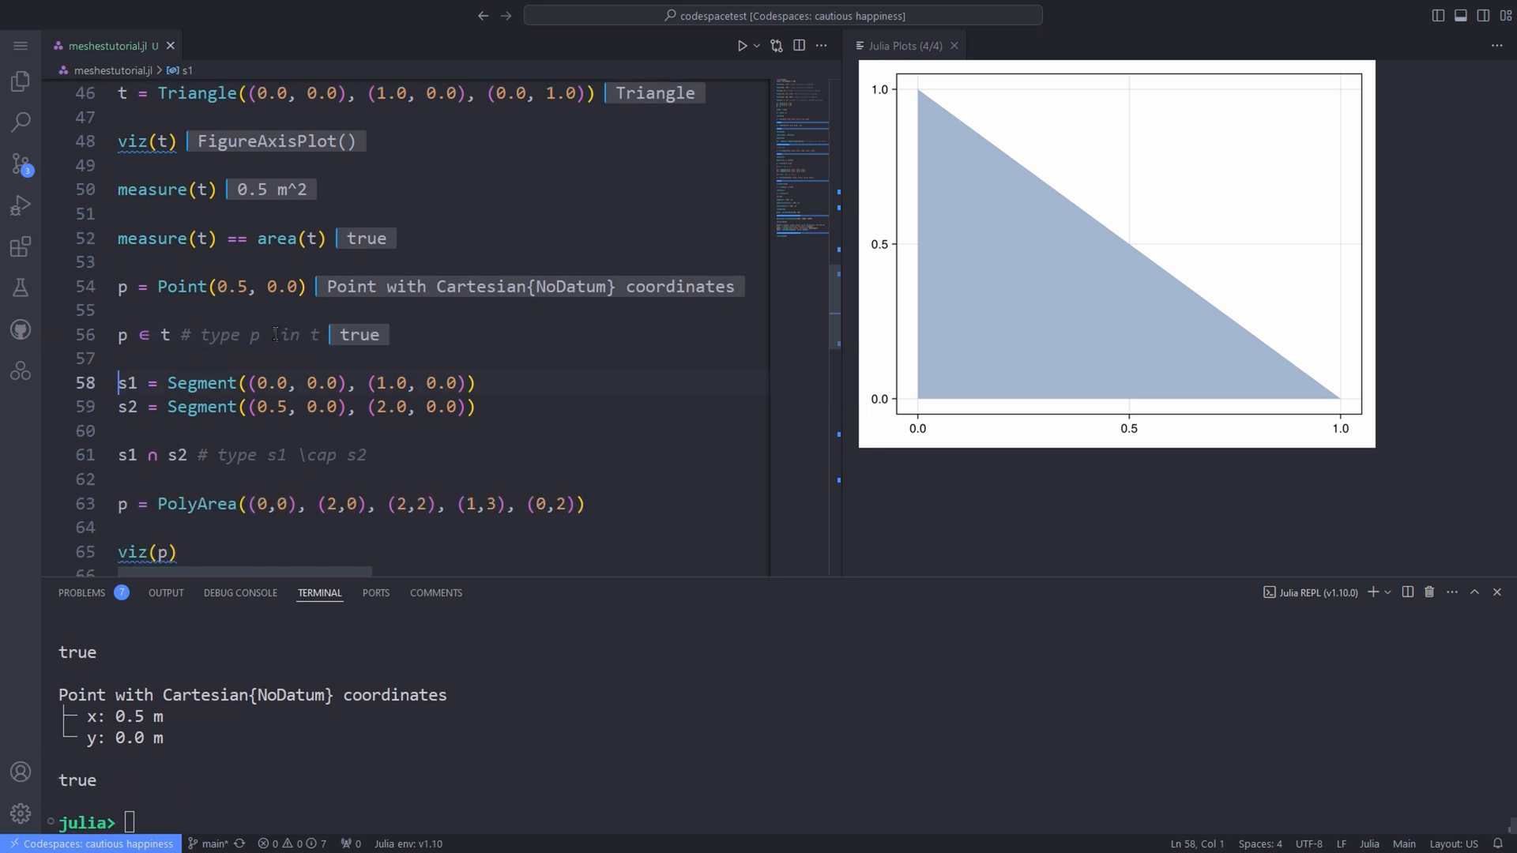
Move the cursor to the segment definition lines after the triangle checks.
click(476, 383)
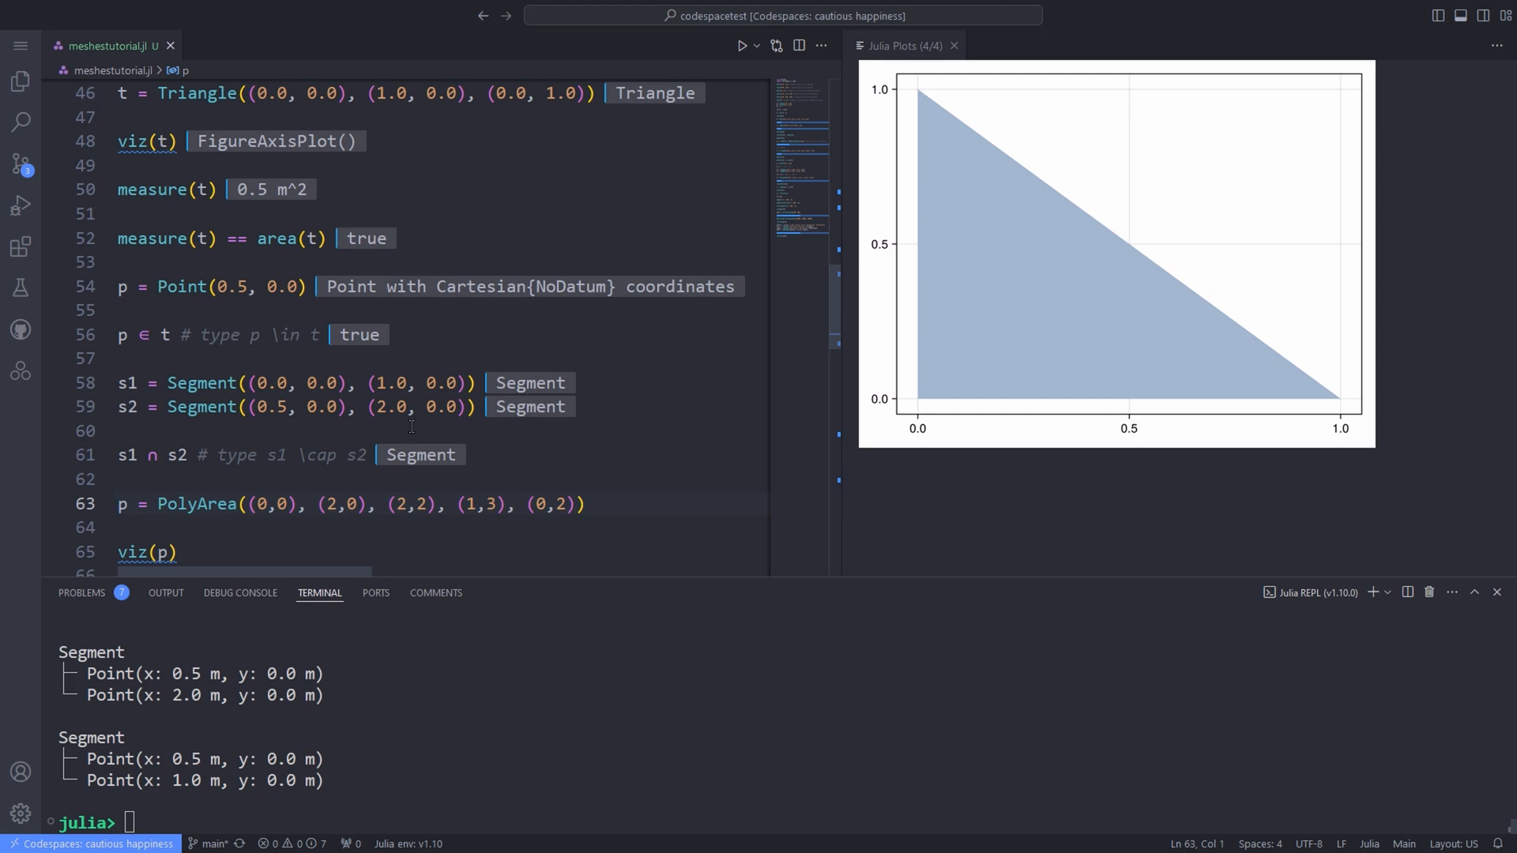
Scroll past the s1 and s2 segments and their intersection to the PolyArea code.
scroll(down, 3)
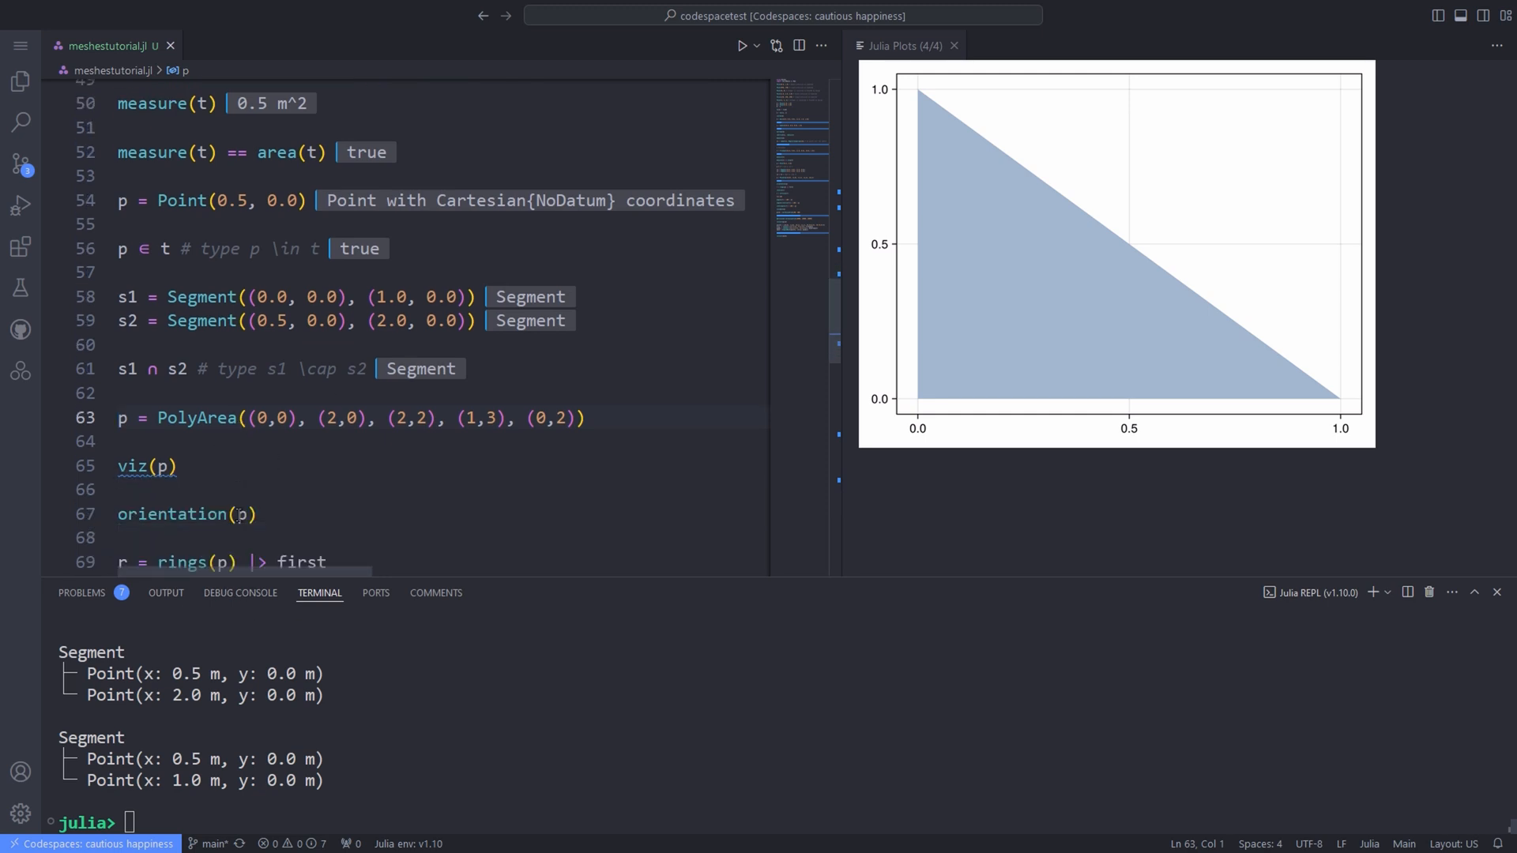
scroll(down, 3)
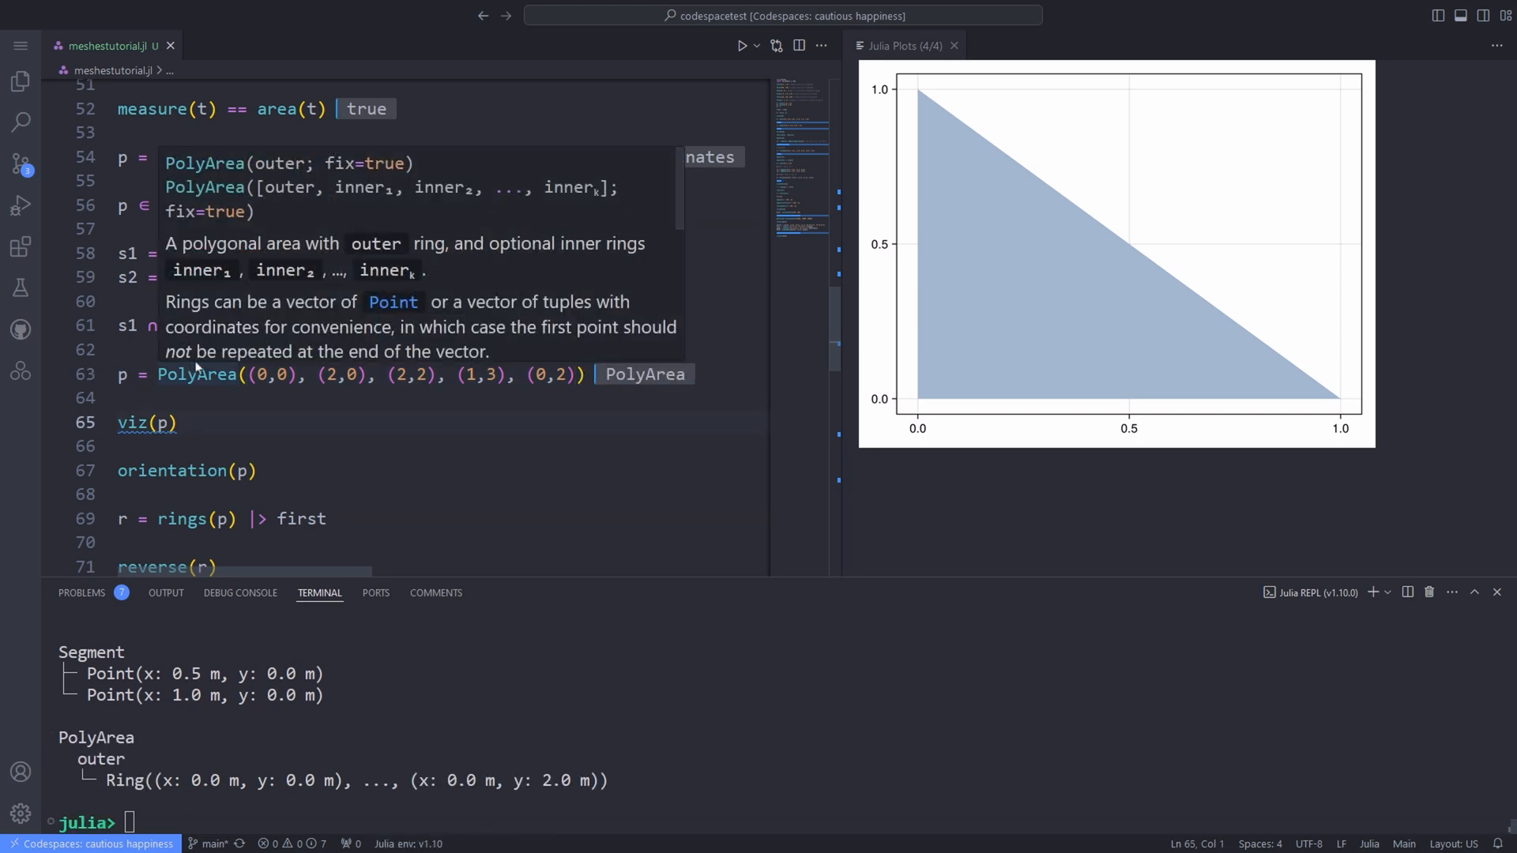
mouse_move(418, 259)
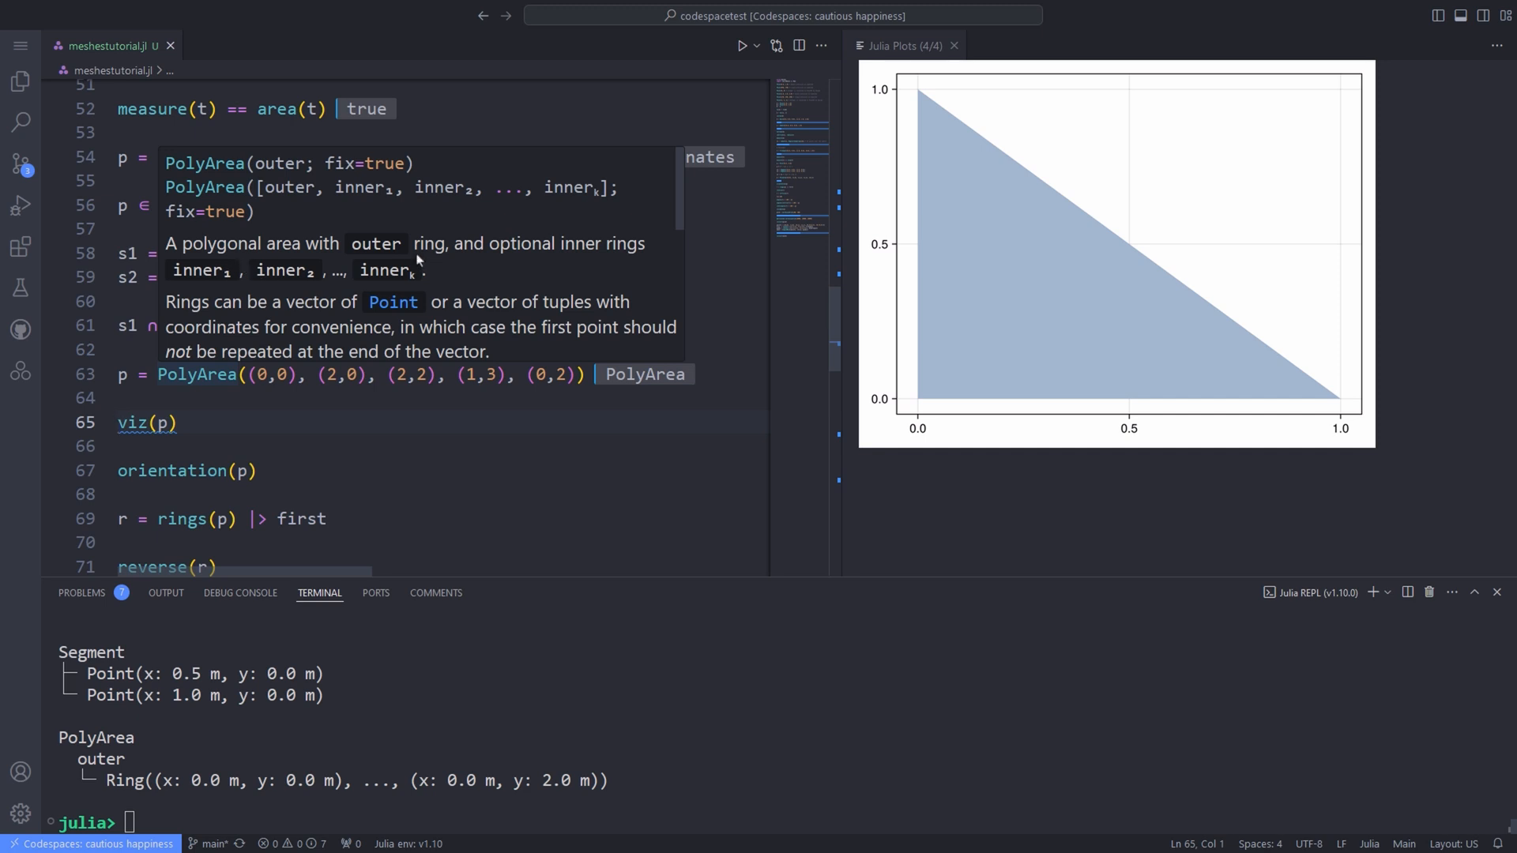
mouse_move(232, 311)
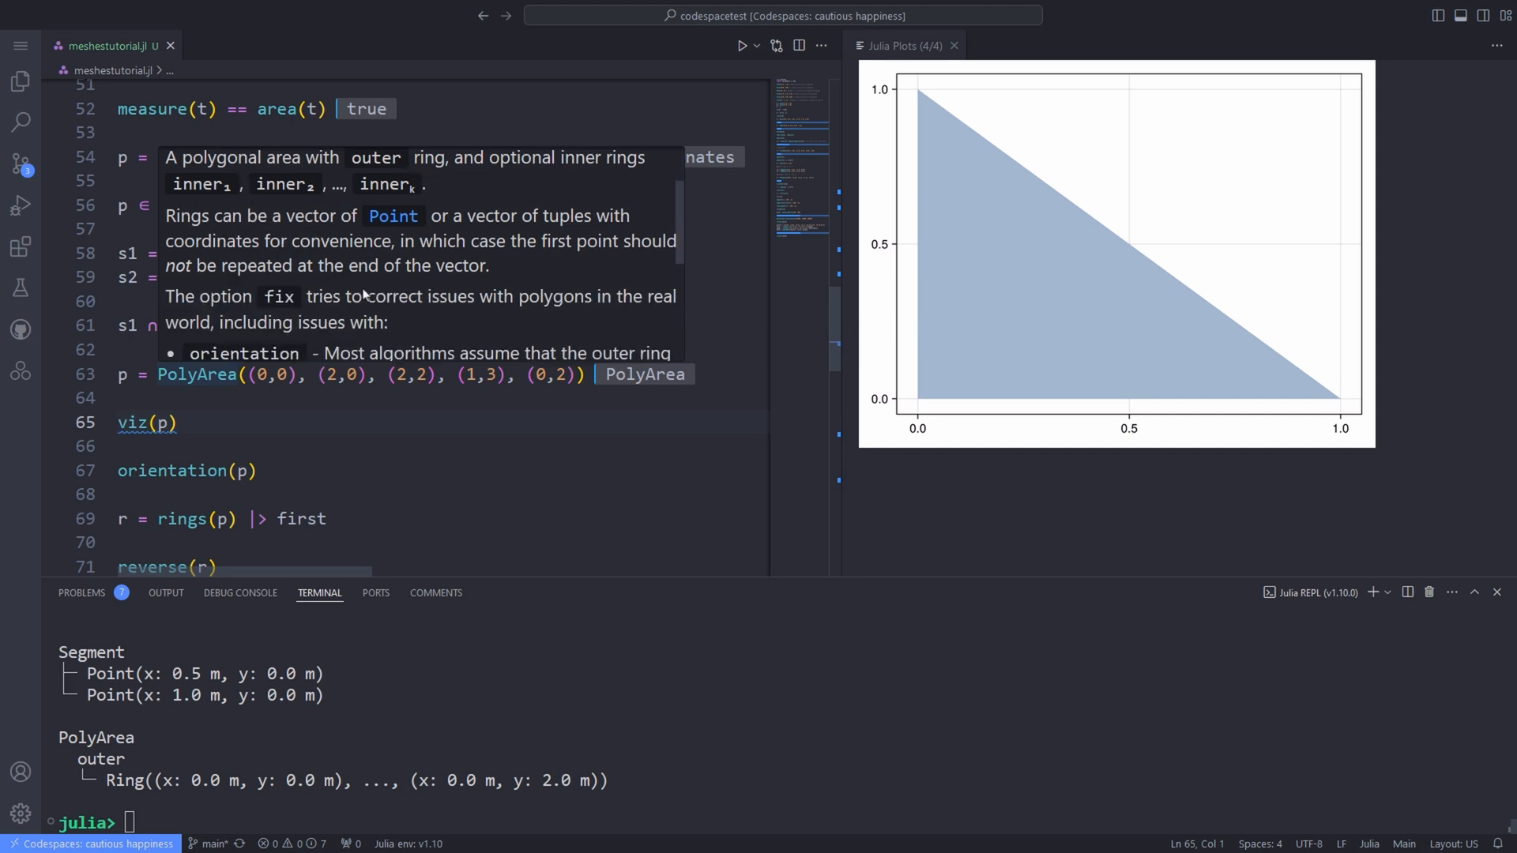
mouse_move(375, 286)
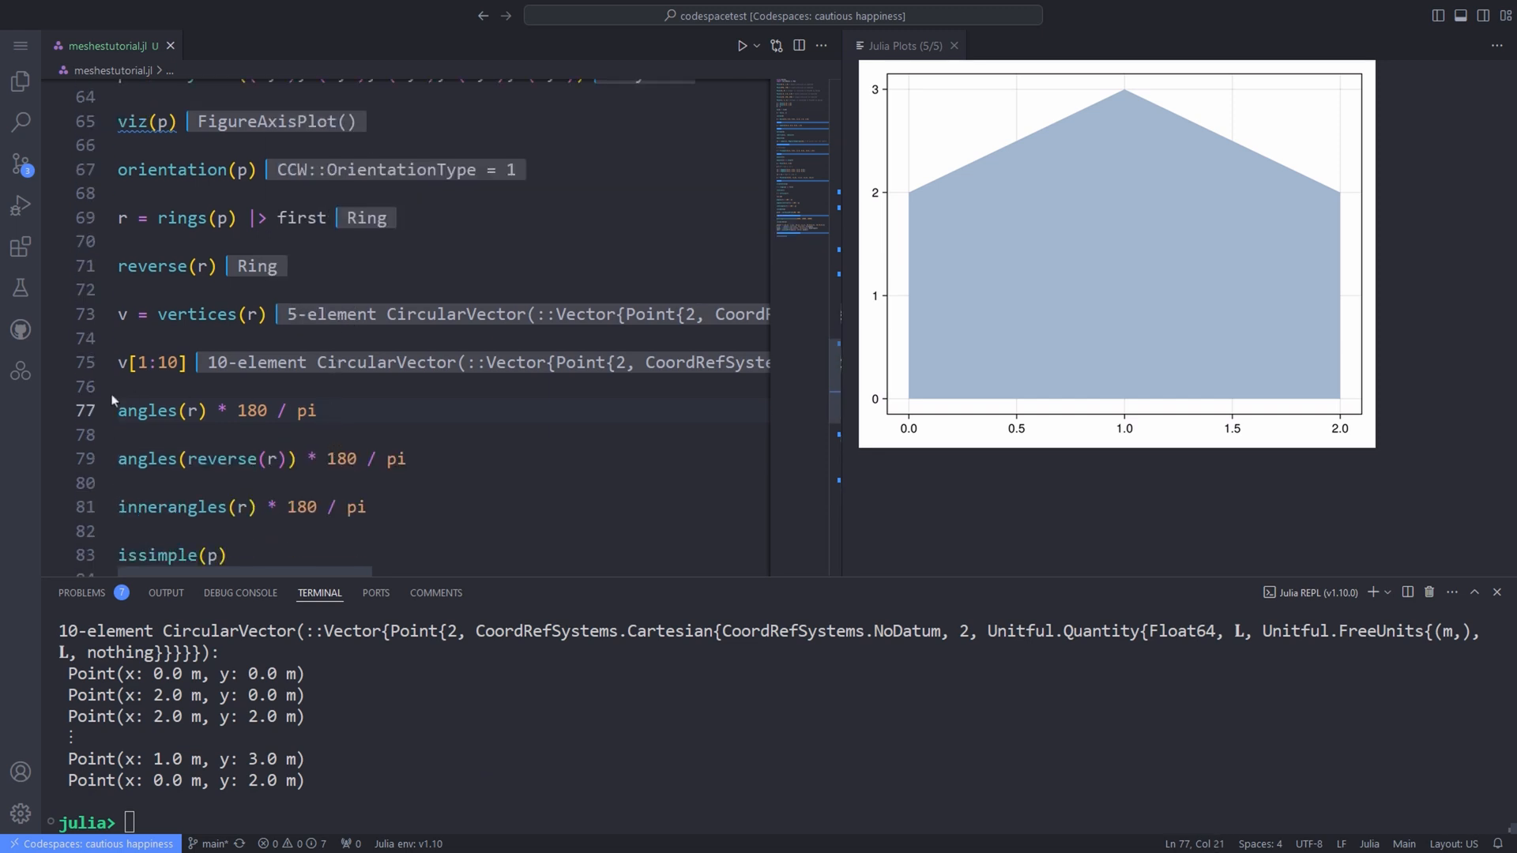
mouse_move(145, 410)
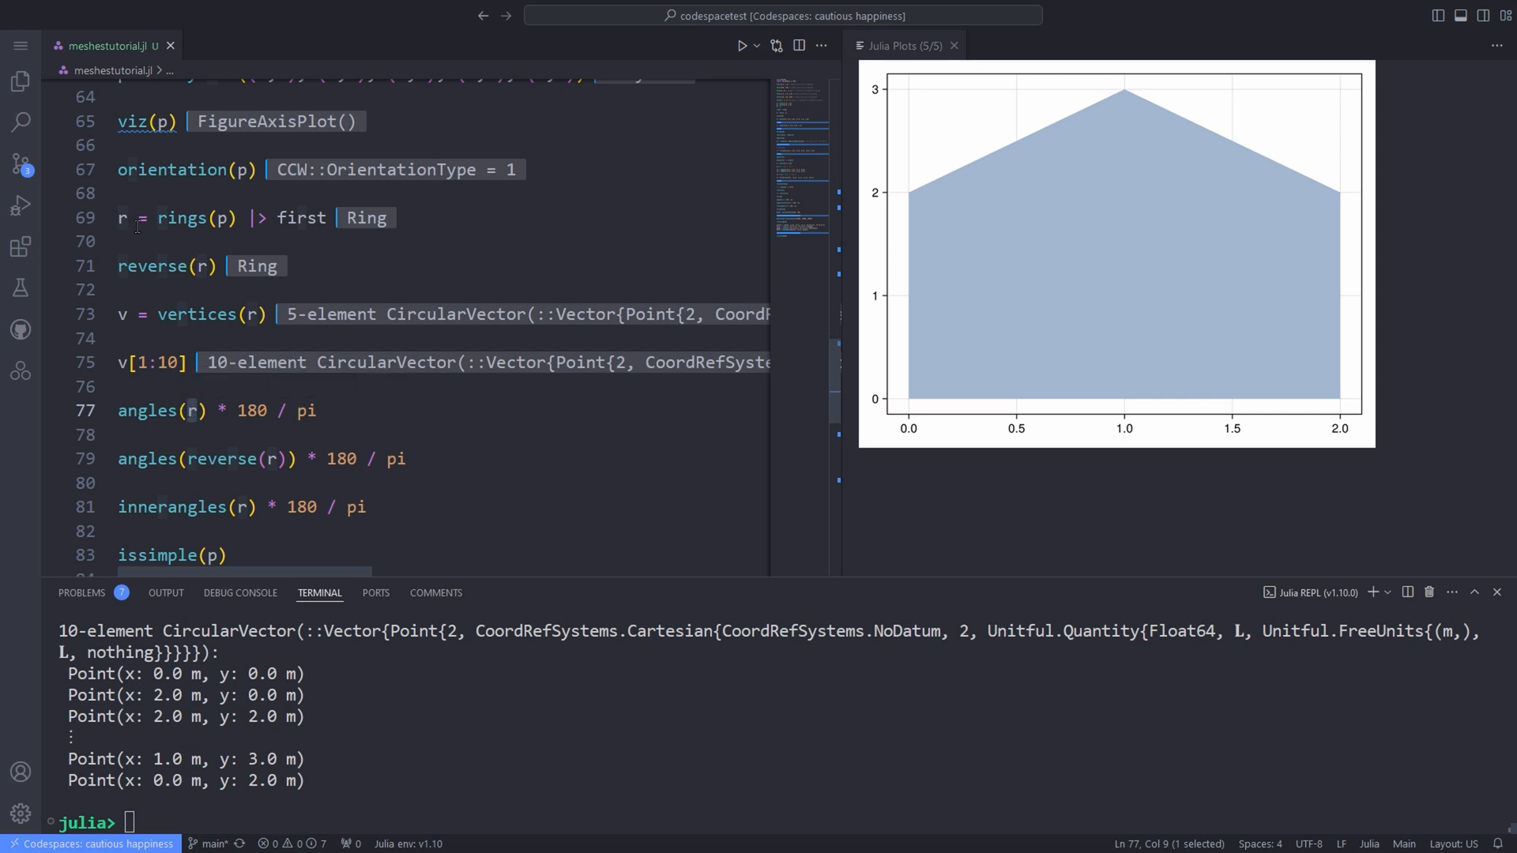
Place the cursor on the ring angle lines of the pentagon.
click(120, 216)
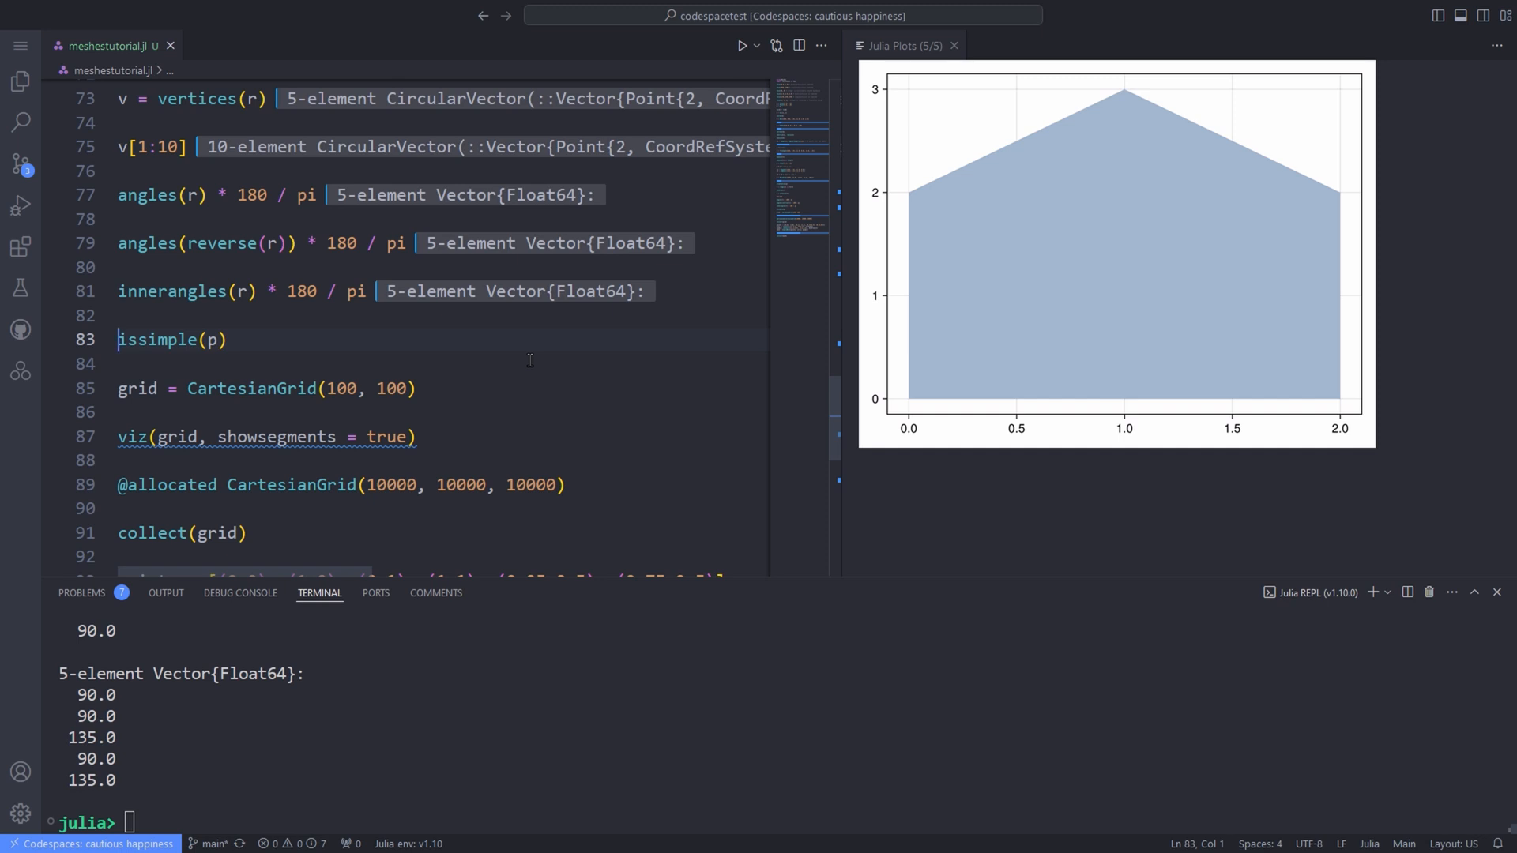
mouse_move(156, 340)
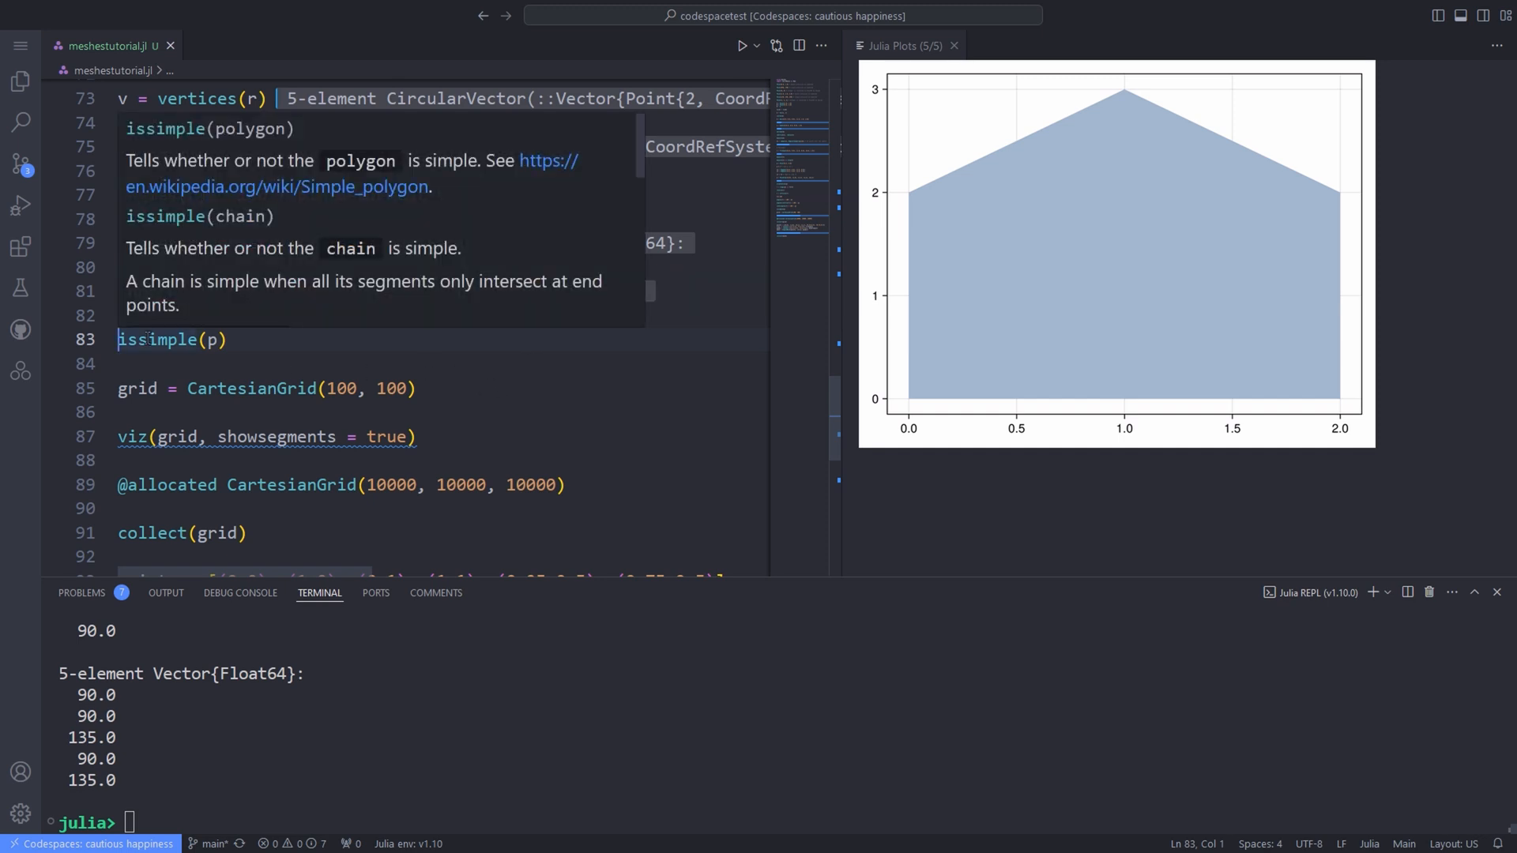
mouse_move(184, 249)
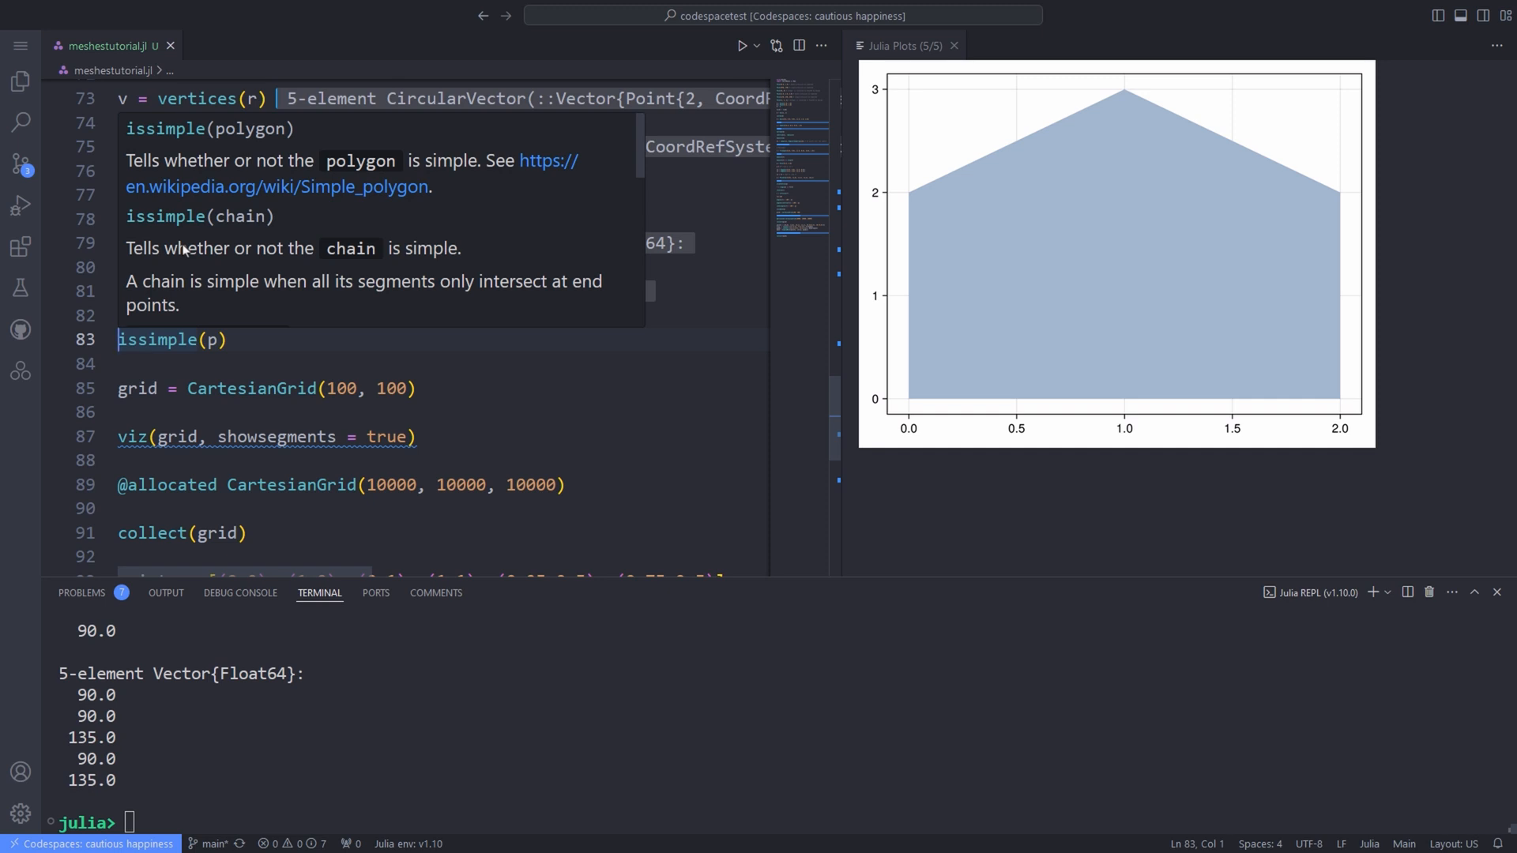
mouse_move(309, 158)
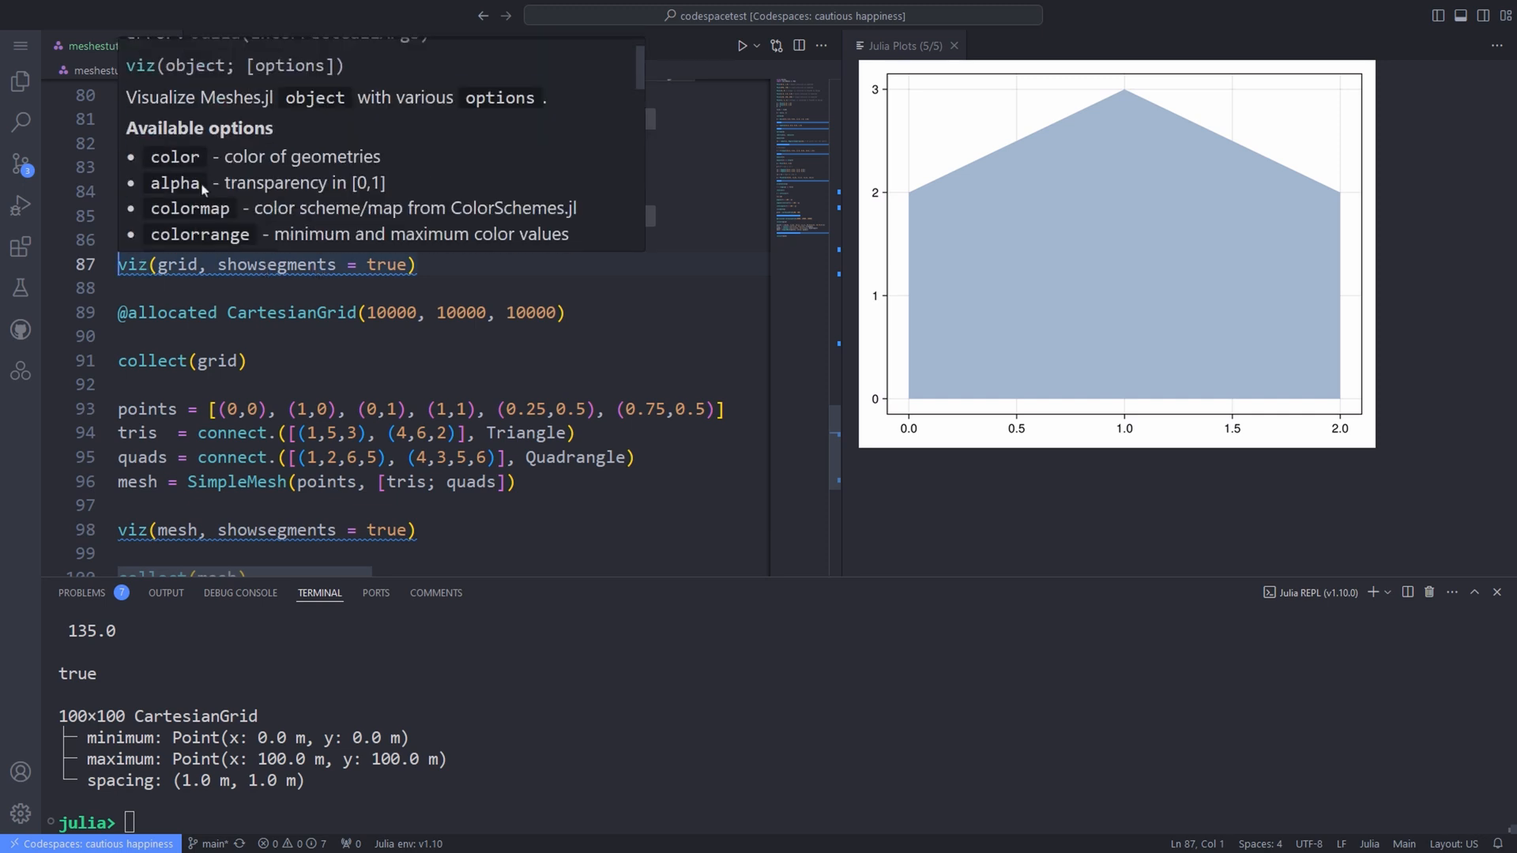
Scroll to viz(grid, showsegments = true) for the 100×100 grid.
scroll(down, 3)
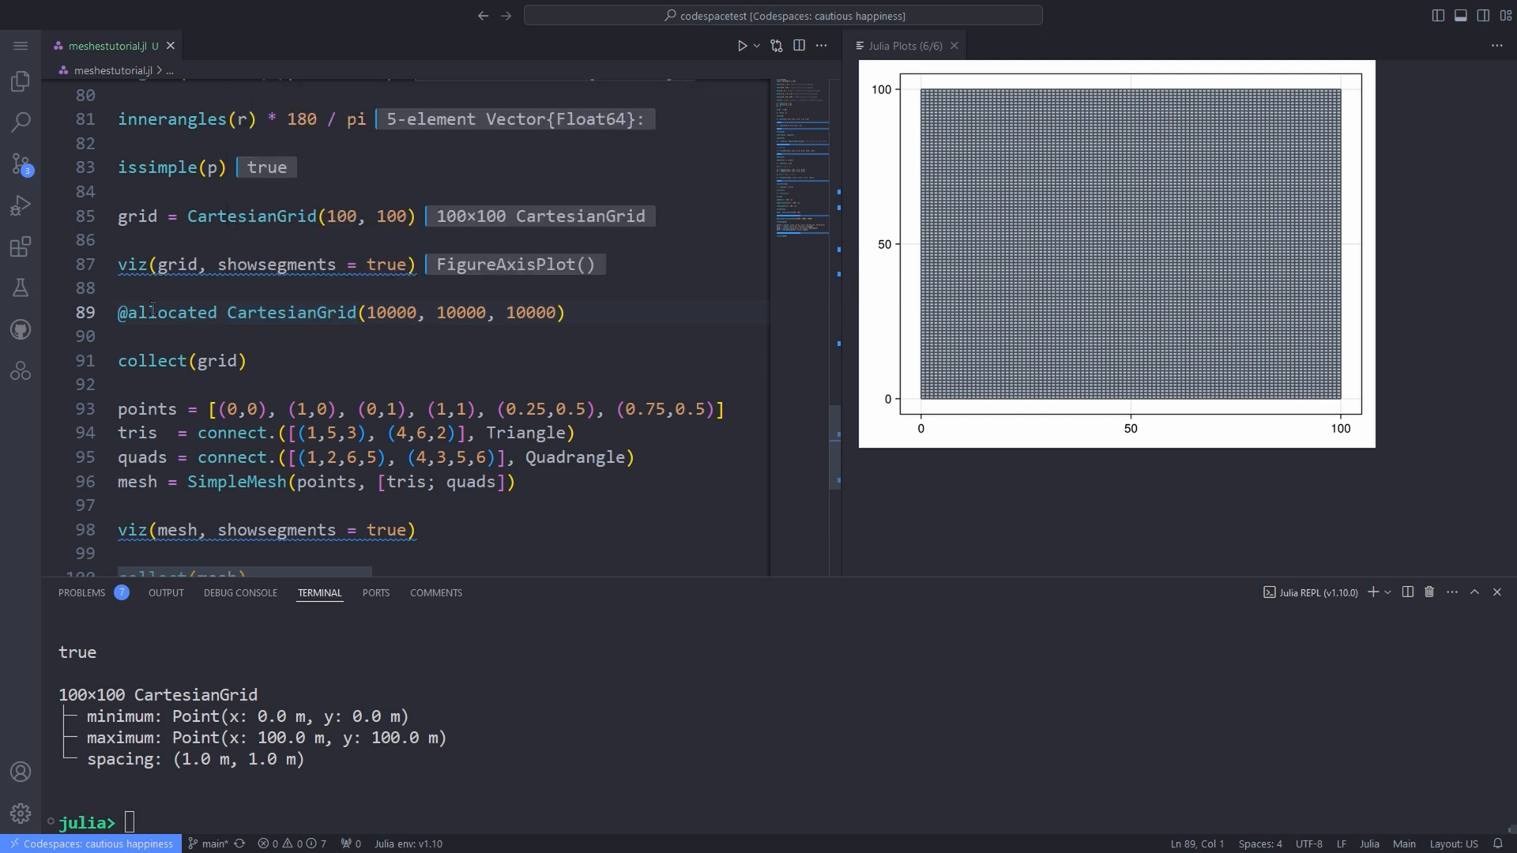
mouse_move(167, 311)
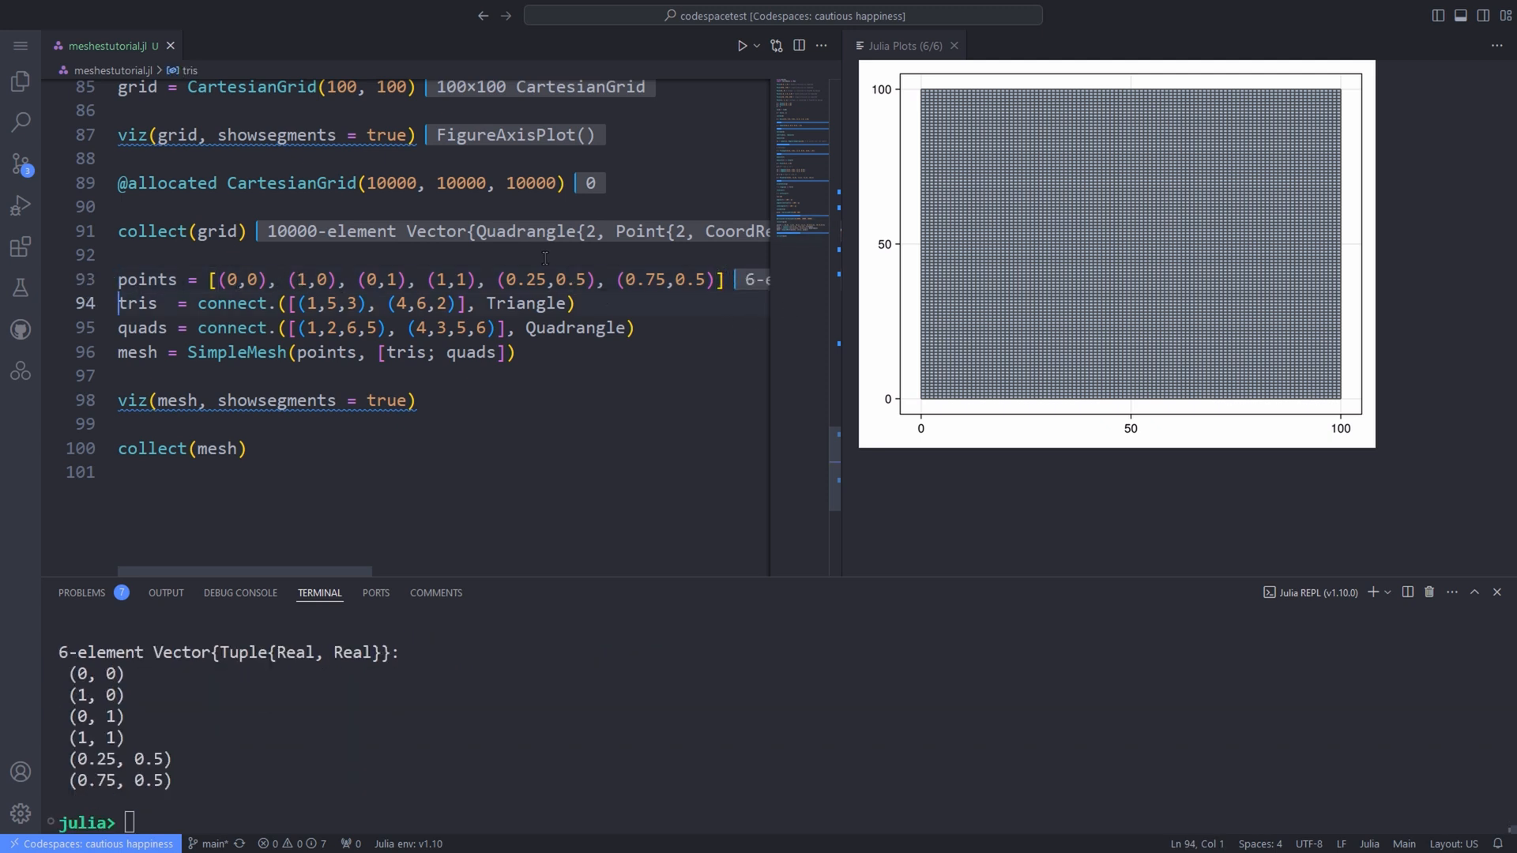
mouse_move(230, 302)
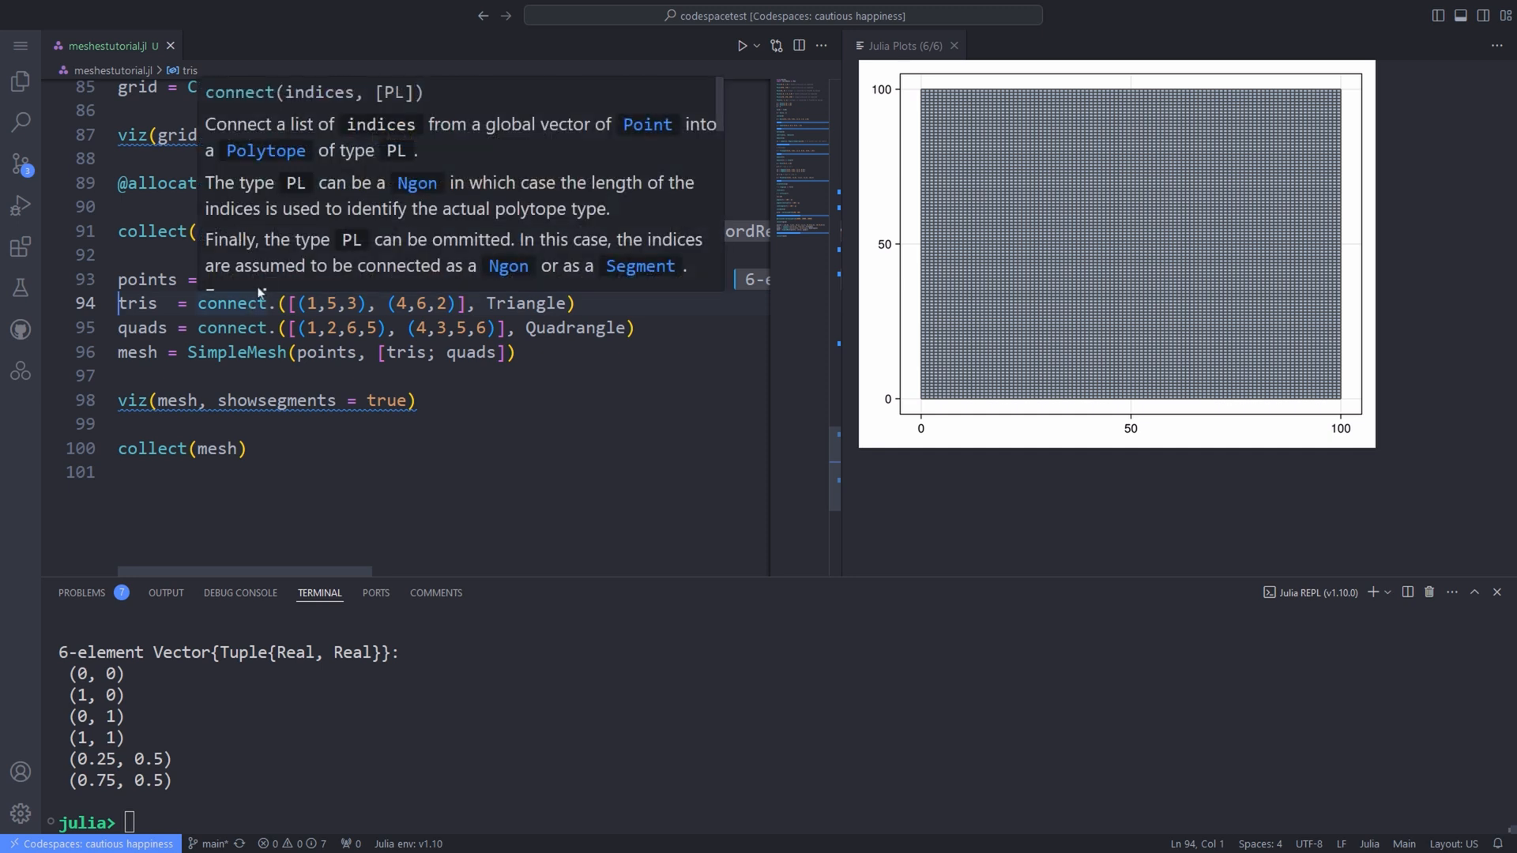
mouse_move(564, 144)
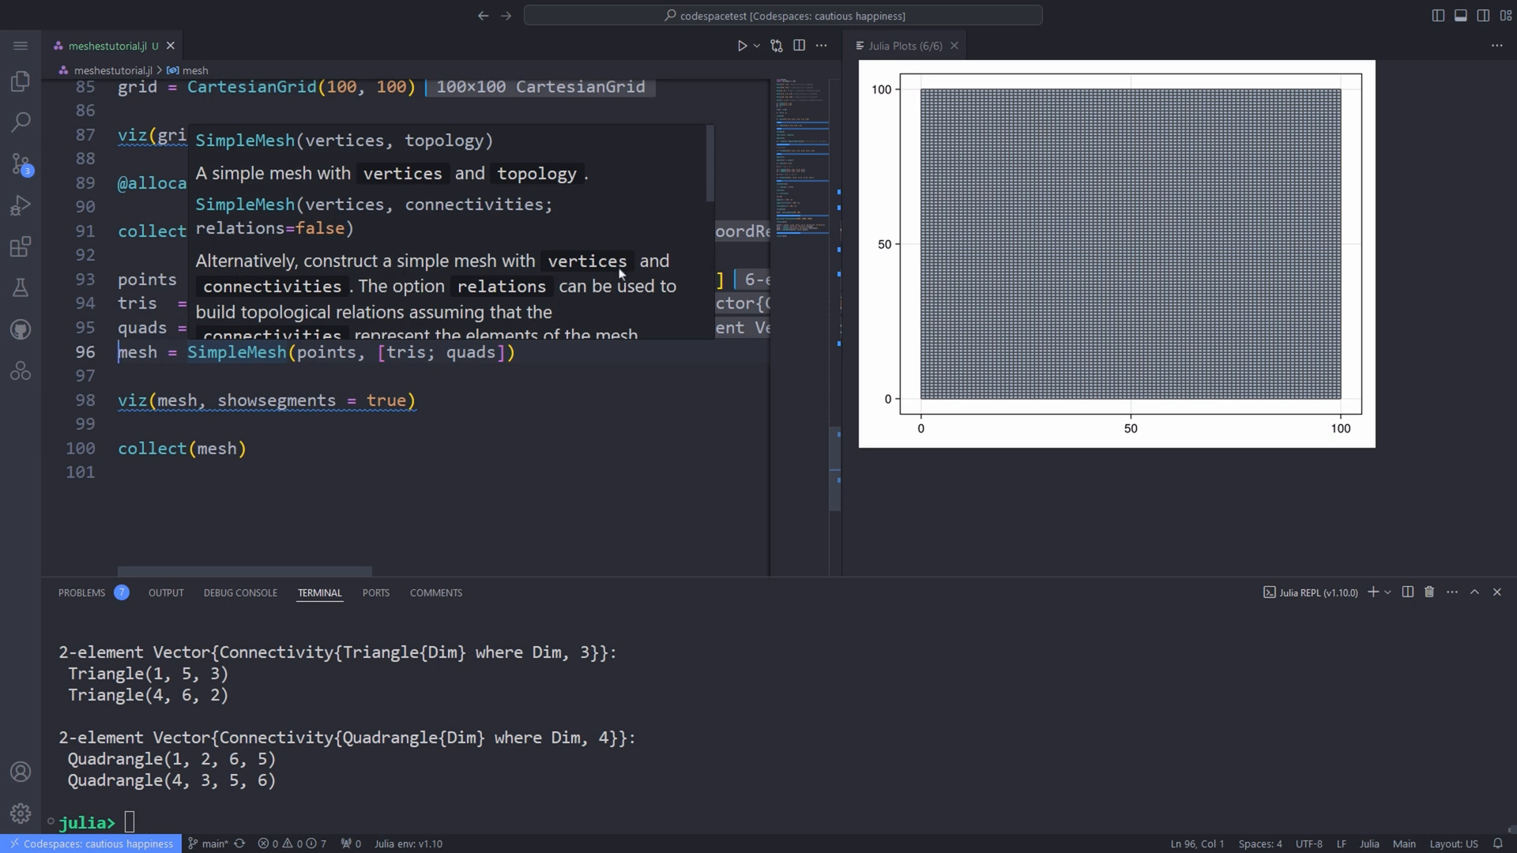
Scroll to the mesh points, tris and quads connectivity lines.
scroll(down, 3)
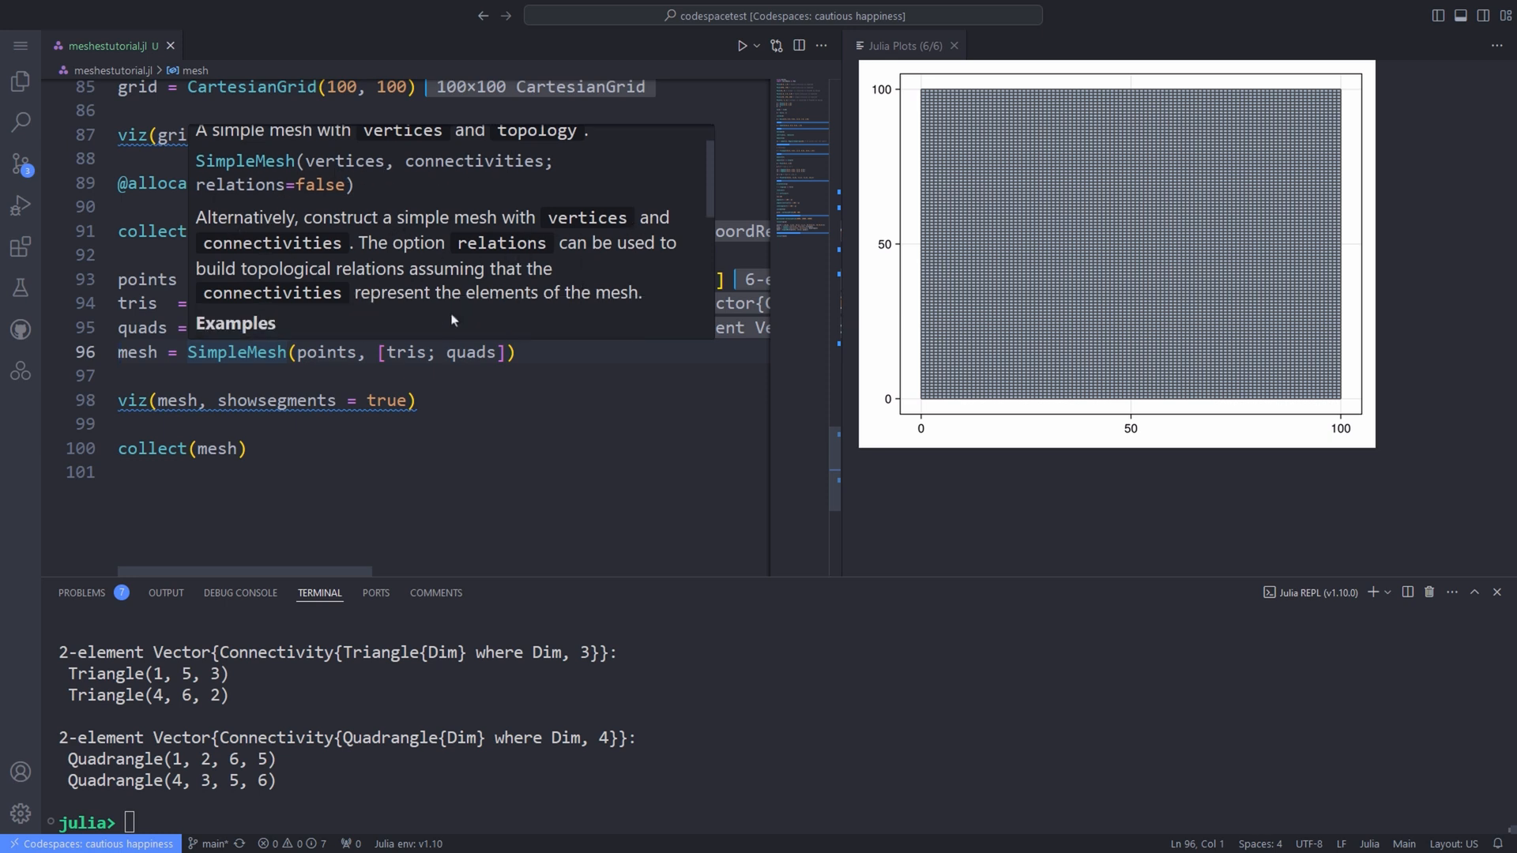